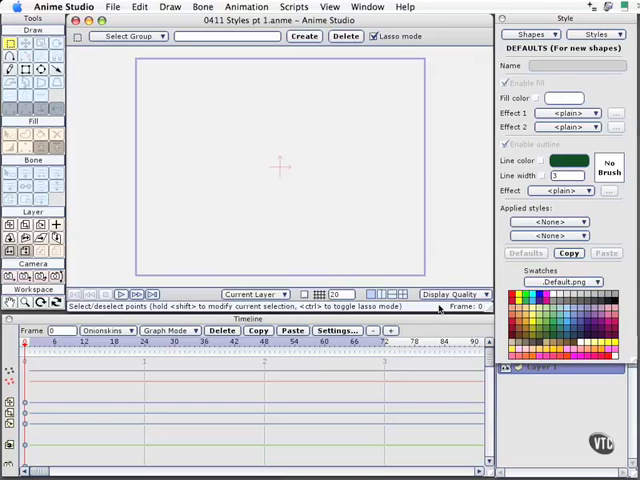
mouse_move(348, 227)
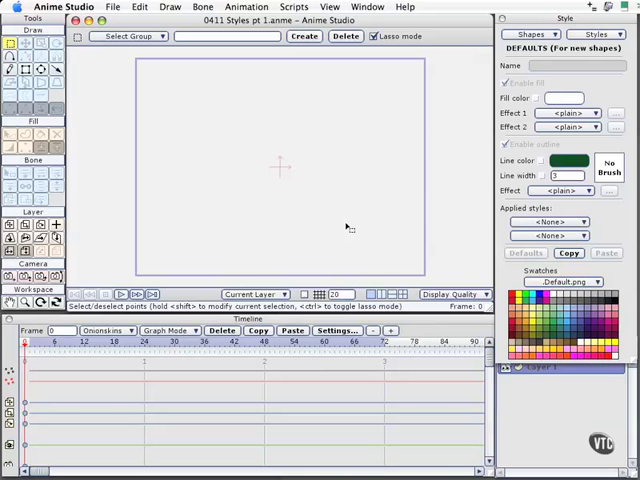
mouse_move(353, 245)
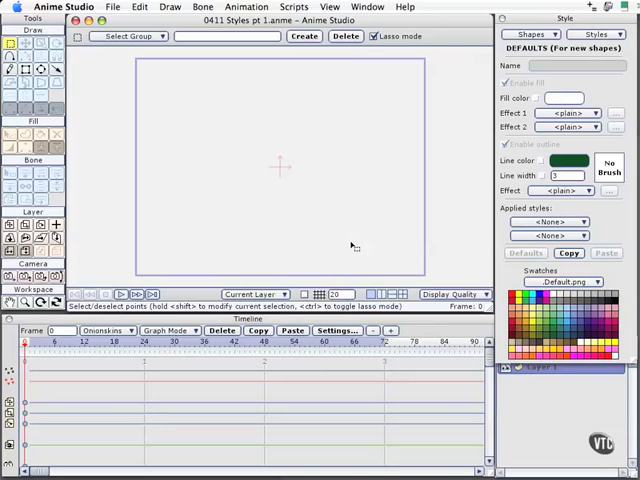
mouse_move(348, 240)
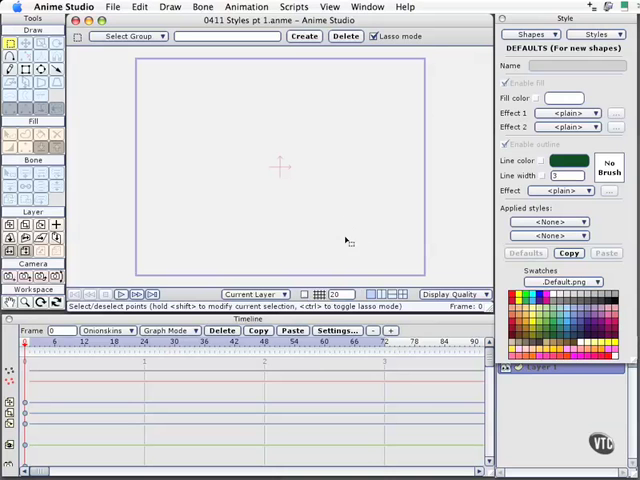
mouse_move(345, 235)
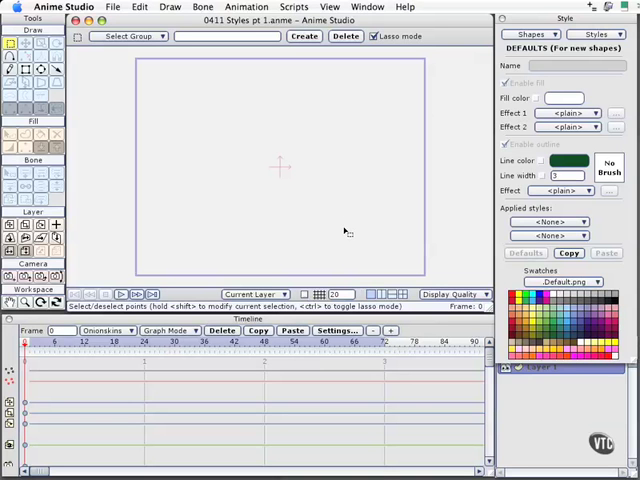
mouse_move(328, 200)
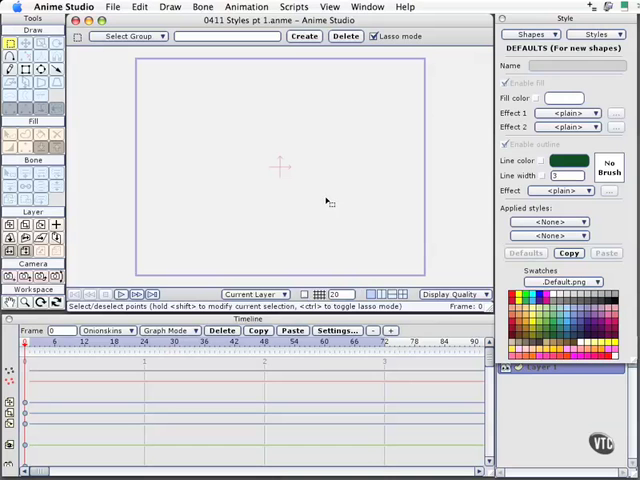
mouse_move(468, 170)
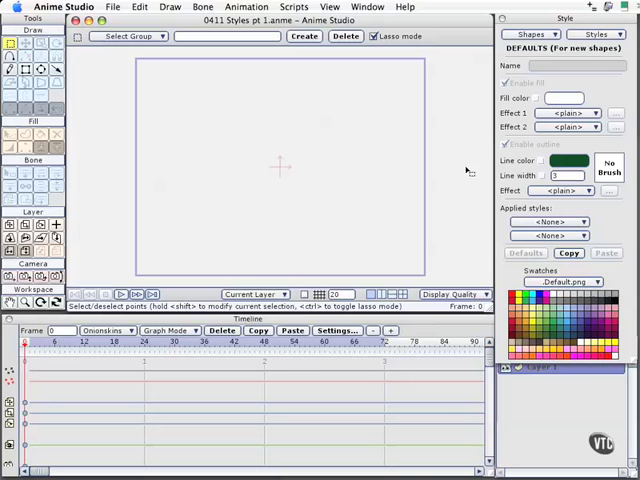
- Draw a dark green outlined circle near the canvas centre with the Oval tool
click(42, 69)
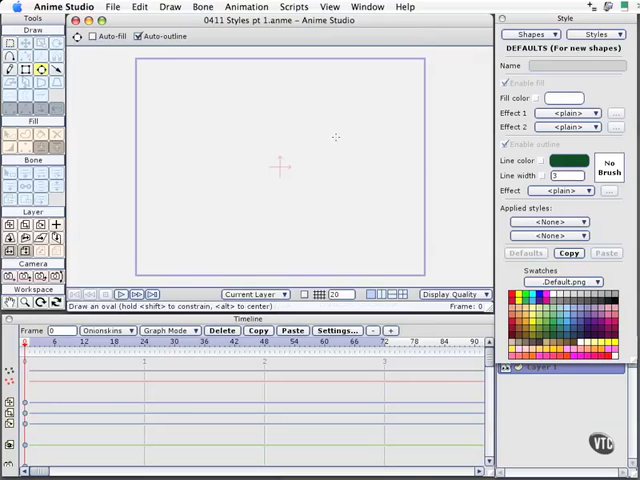
mouse_move(290, 107)
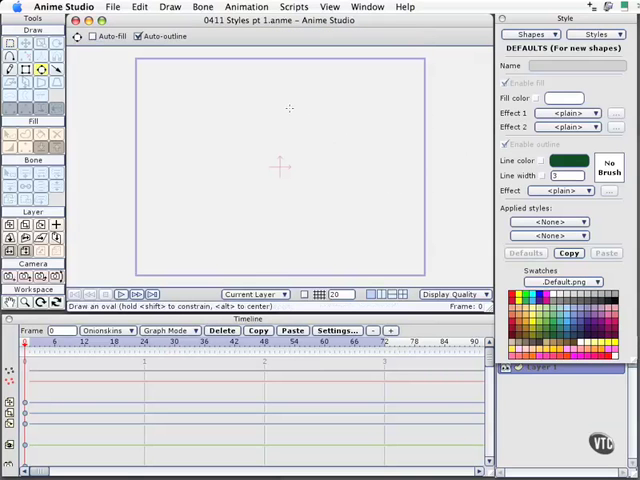
drag(290, 110, 385, 200)
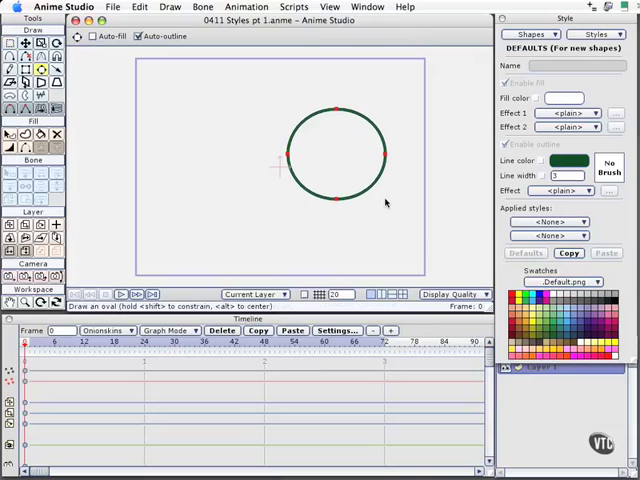
mouse_move(405, 230)
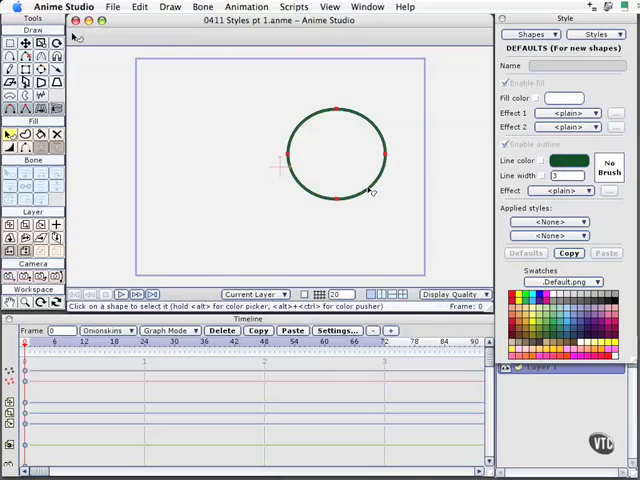
- Fill the circle outline with white using Create Shape
click(337, 155)
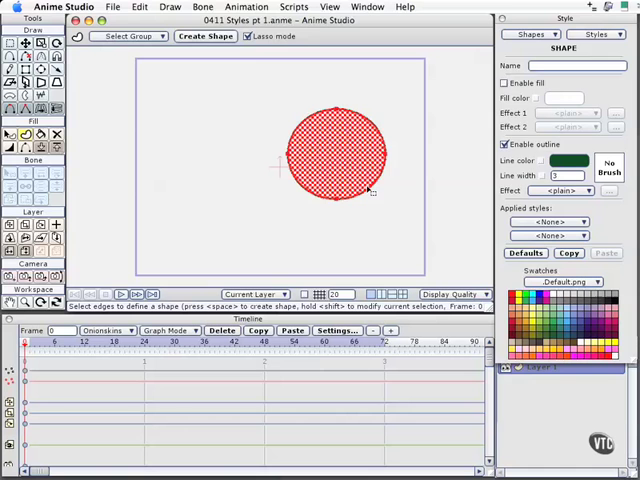
click(505, 83)
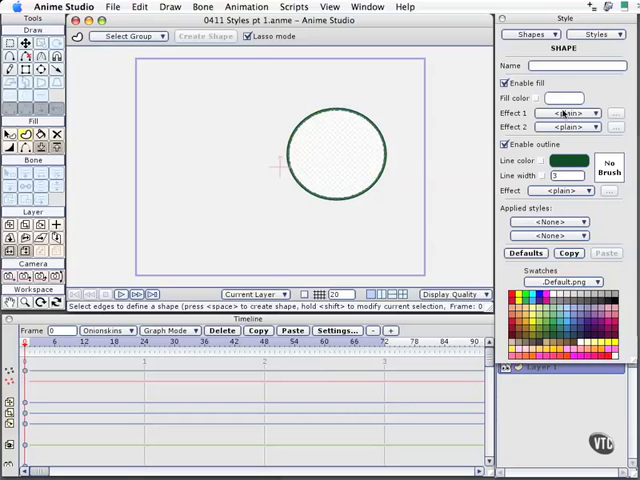
mouse_move(340, 186)
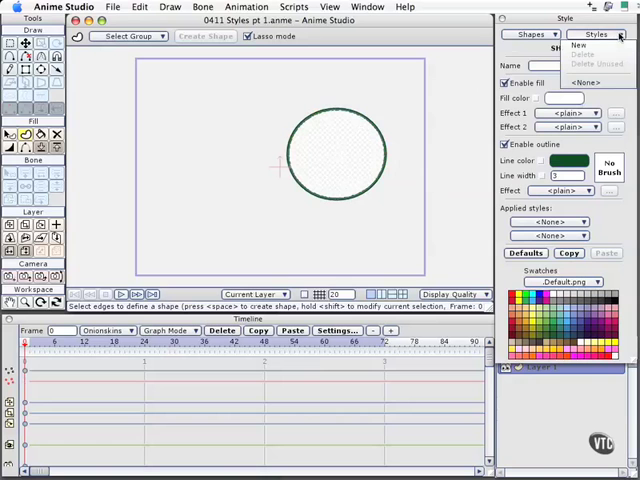
mouse_move(580, 45)
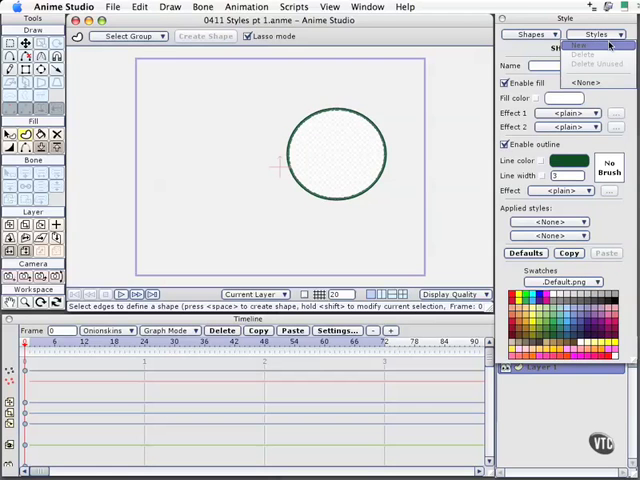
- Create a new style named 'Frog skin 1' and switch to the Select Shape tool
click(578, 44)
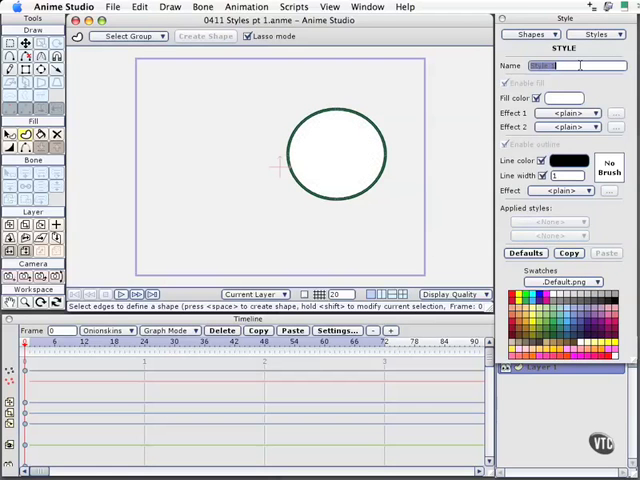
text(Frog skin 1)
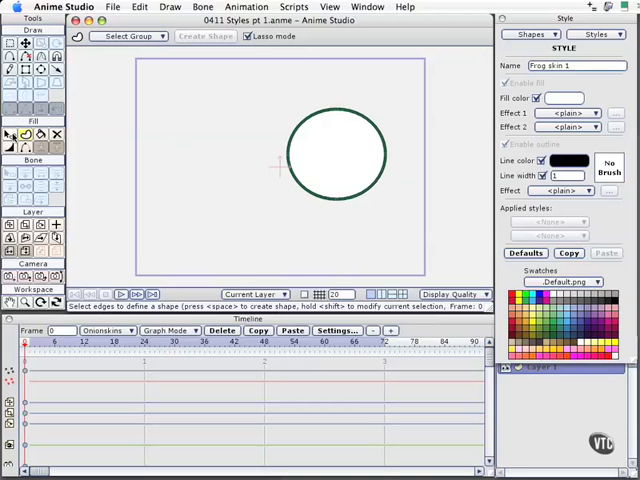
click(12, 134)
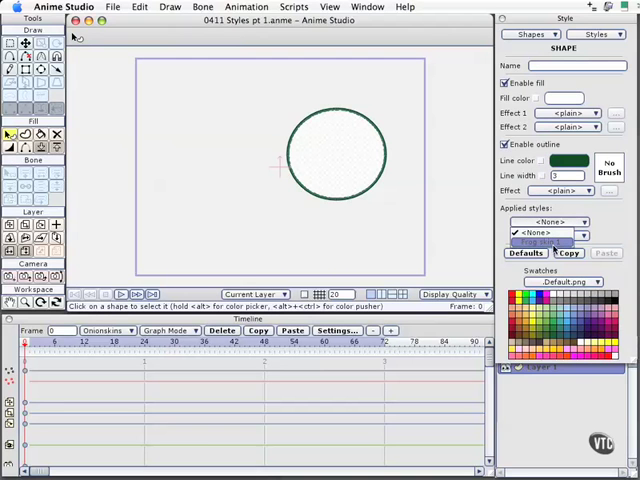
- Choose Frog skin 1 from the Applied styles dropdown for the selected circle
click(549, 221)
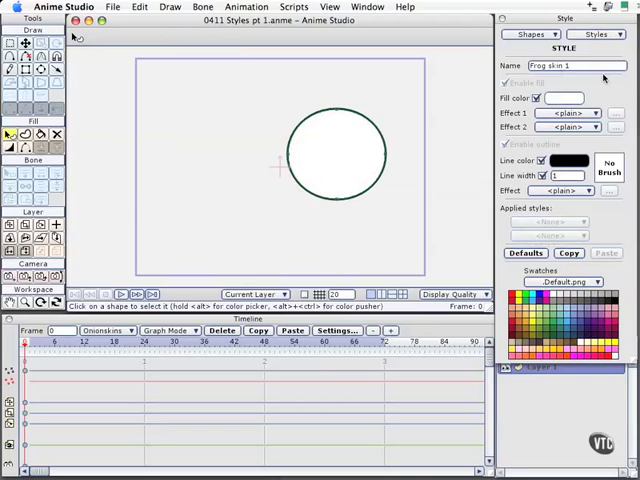
mouse_move(480, 153)
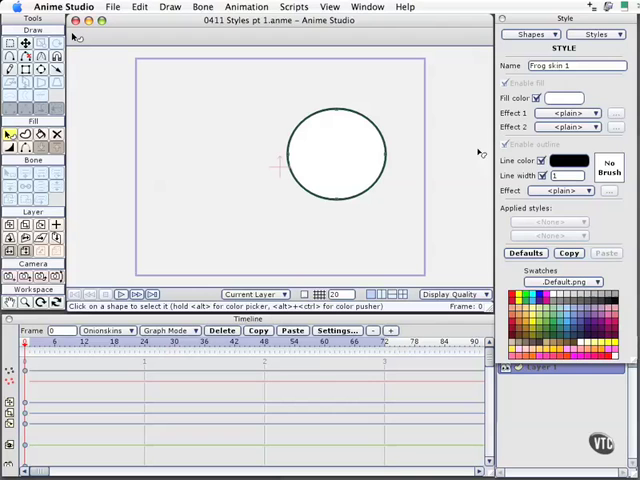
mouse_move(352, 178)
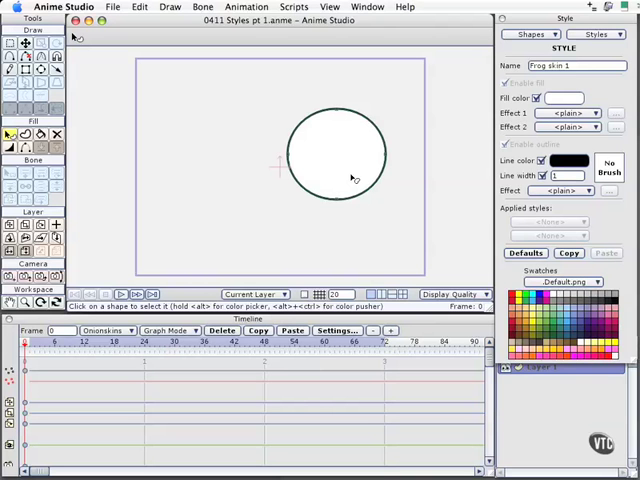
mouse_move(352, 185)
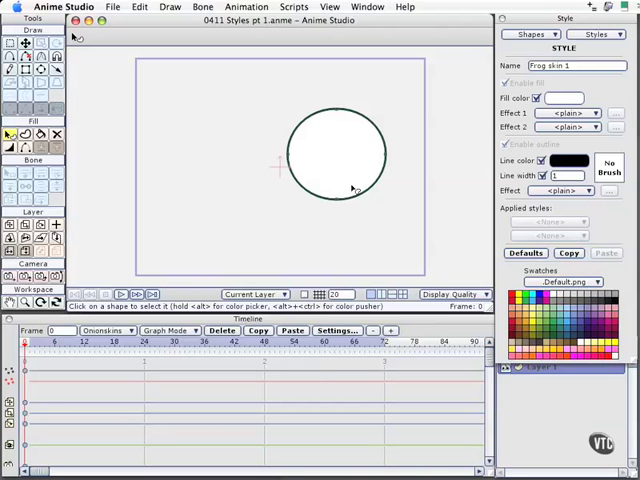
mouse_move(428, 196)
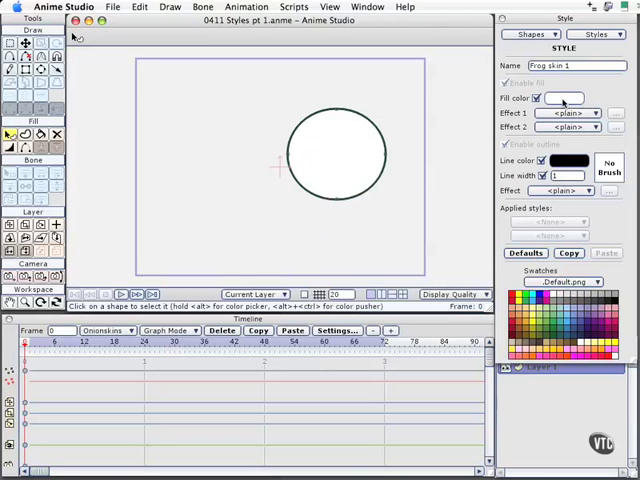
- Set the Frog skin 1 fill colour to bright green 34AE1C
click(566, 98)
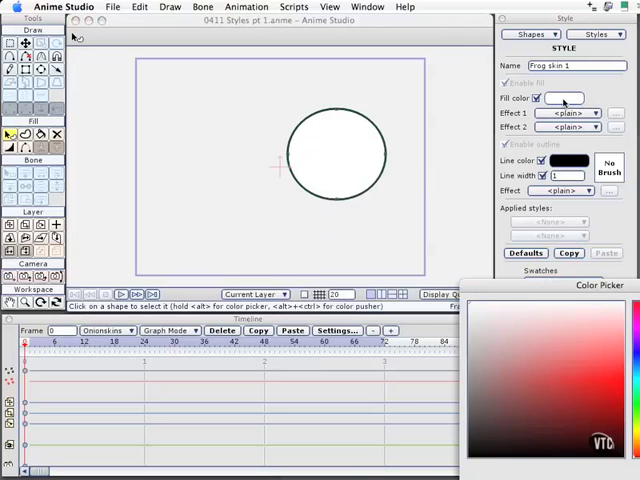
click(566, 98)
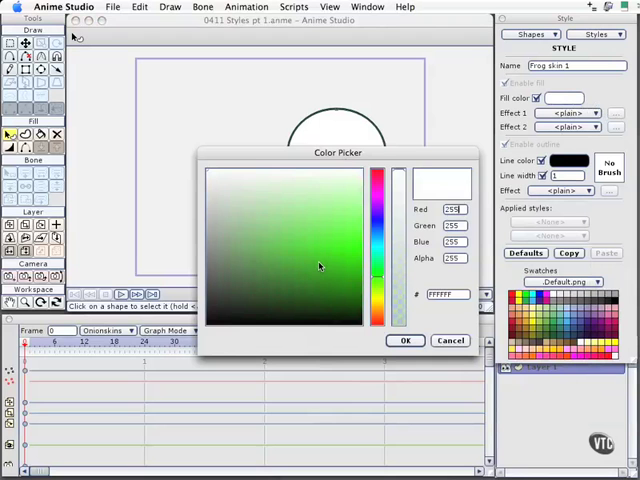
click(318, 263)
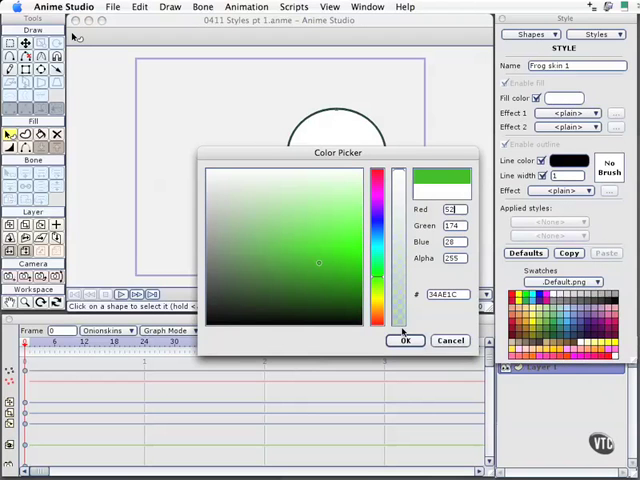
click(405, 340)
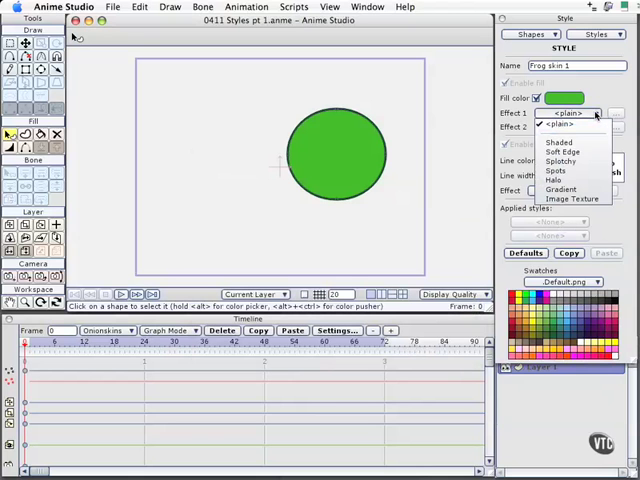
mouse_move(560, 142)
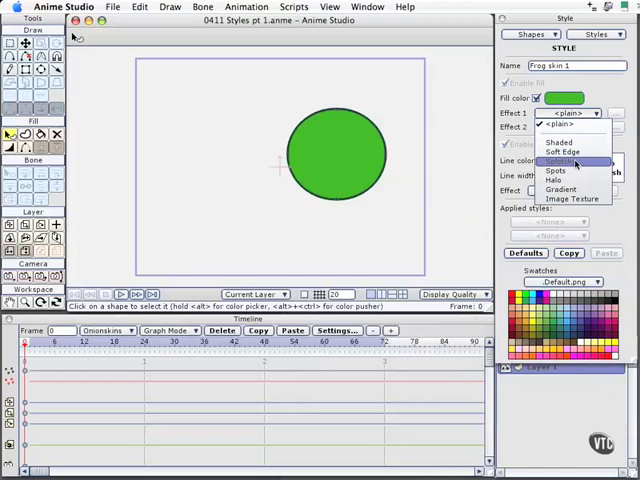
- Set Effect 1 of the Frog skin 1 fill to Splotchy and open its settings
click(575, 161)
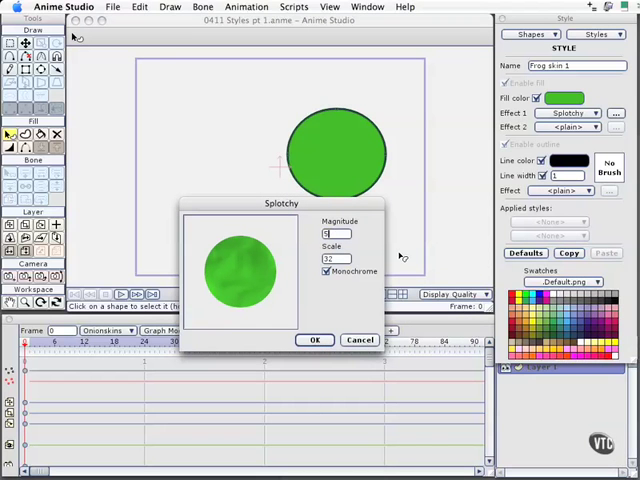
- Set splotchy magnitude 50 and scale 10, turn off Monochrome, and apply
click(315, 339)
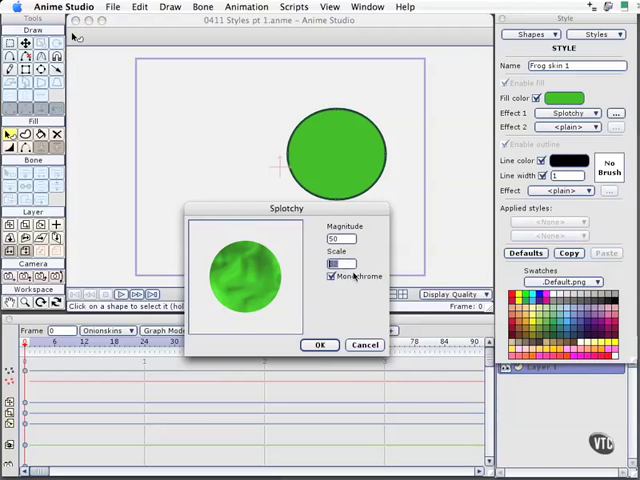
mouse_move(400, 263)
text(10)
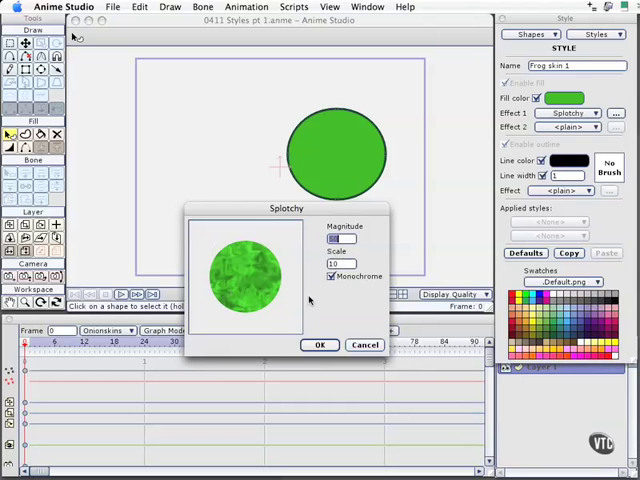
click(332, 276)
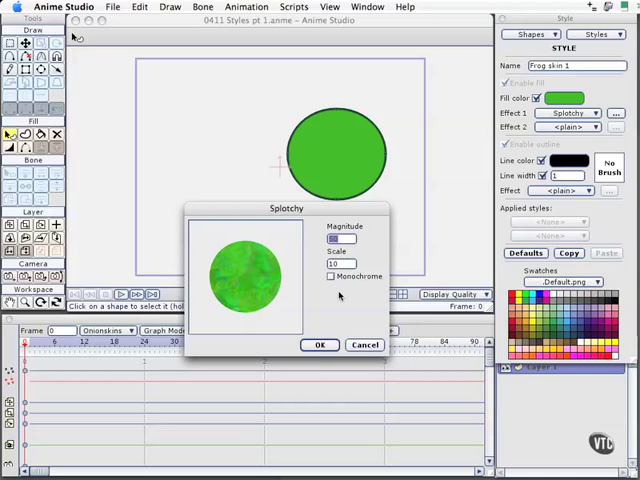
click(320, 344)
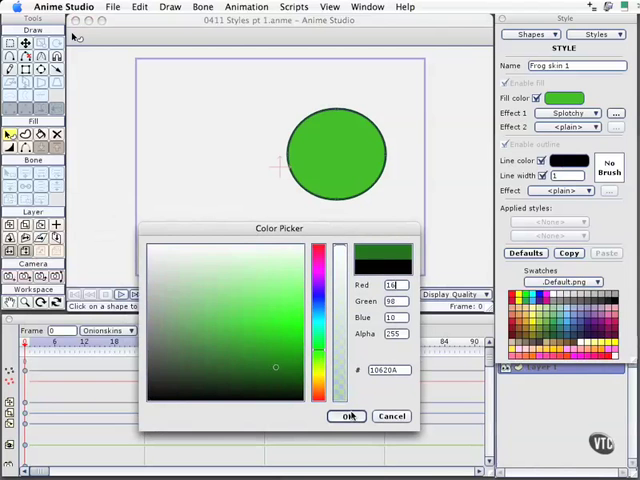
- Set the outline to dark green #10620A with line width 10
click(347, 416)
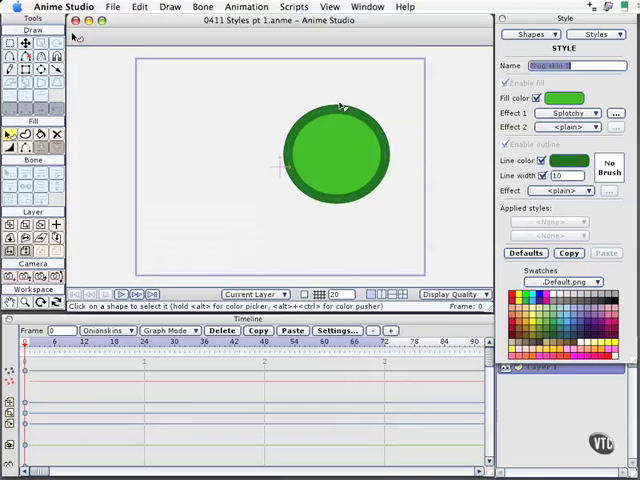
mouse_move(343, 177)
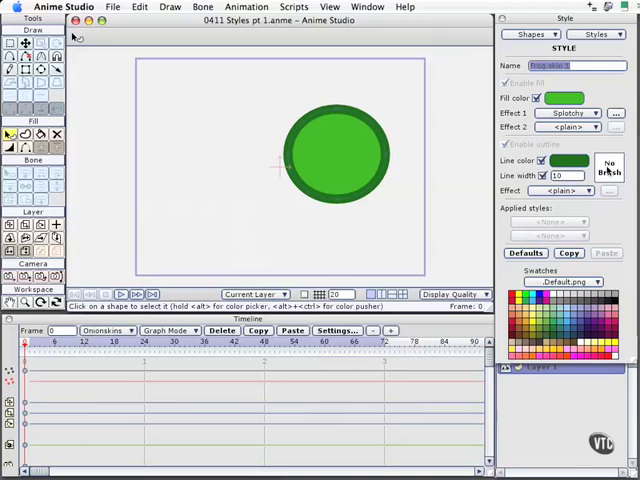
- Give the Frog skin 1 outline a bristly textured brush
click(608, 166)
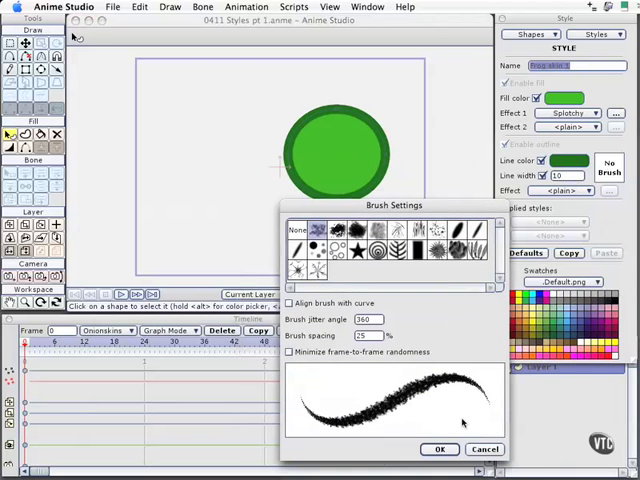
click(440, 448)
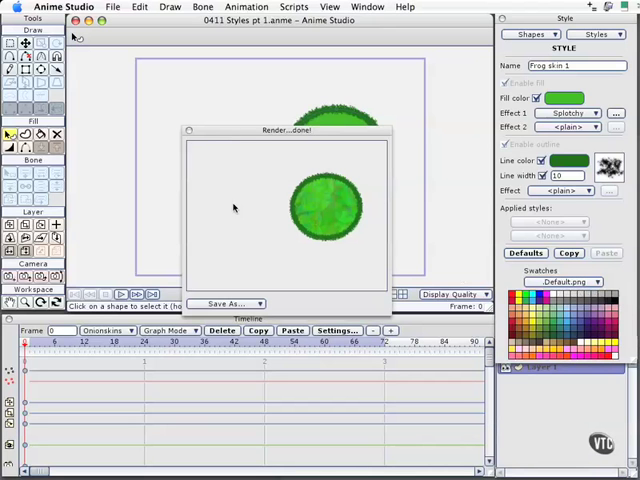
mouse_move(237, 210)
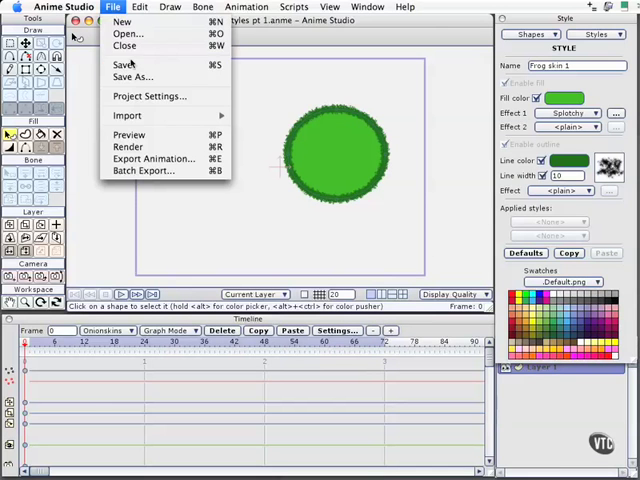
click(149, 95)
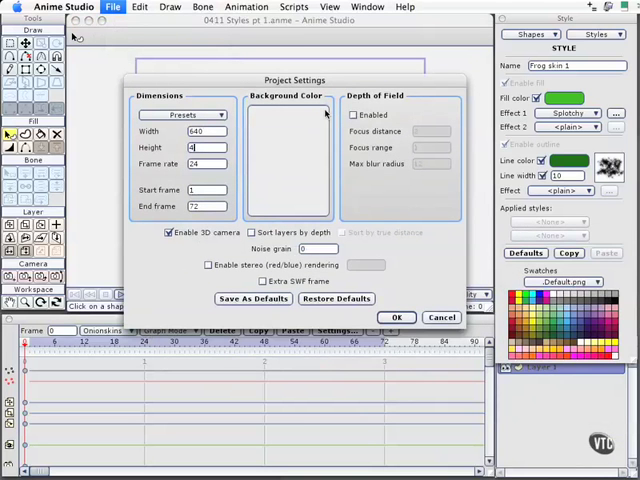
click(396, 317)
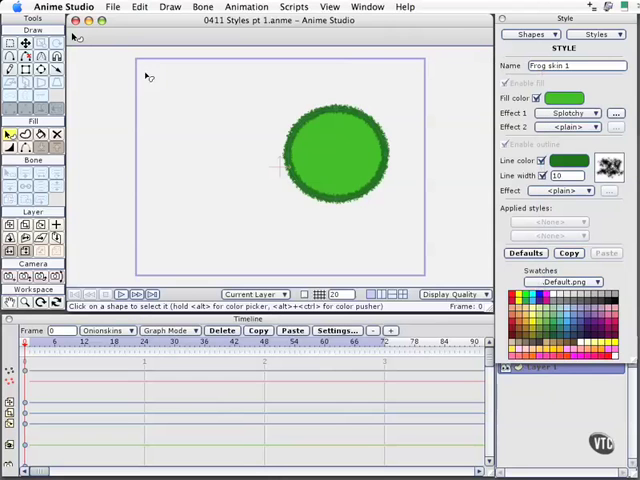
mouse_move(318, 200)
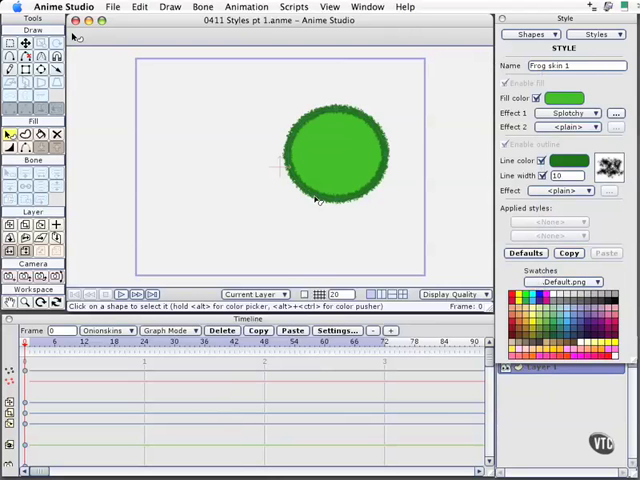
mouse_move(328, 224)
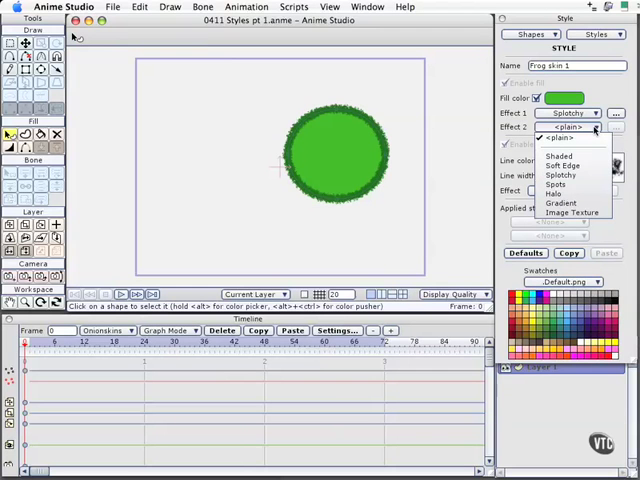
mouse_move(560, 203)
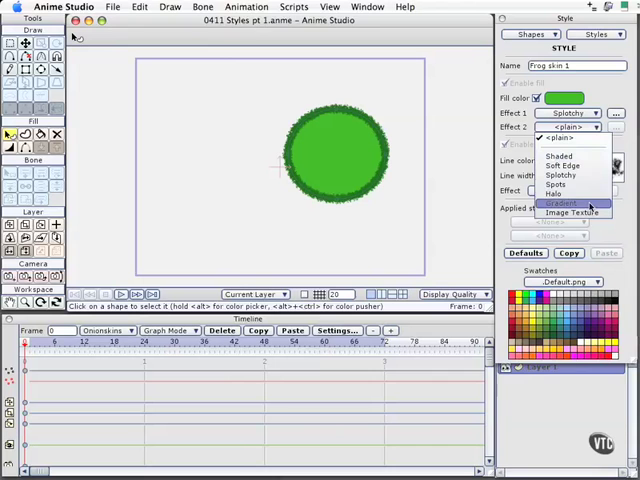
- Set Effect 2 to a light-to-dark green Gradient at angle 270 and apply
click(560, 204)
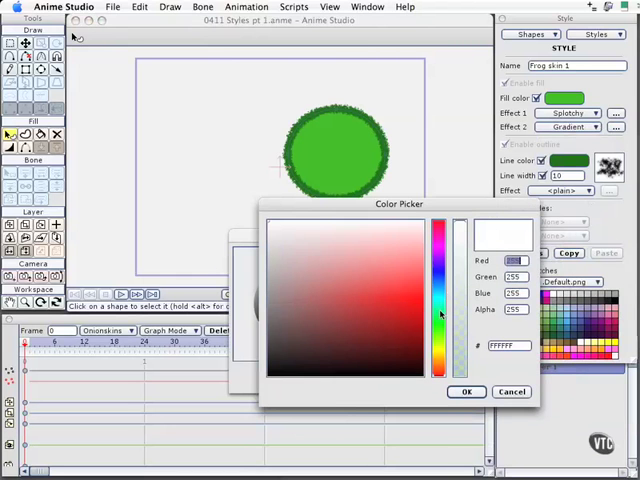
click(393, 263)
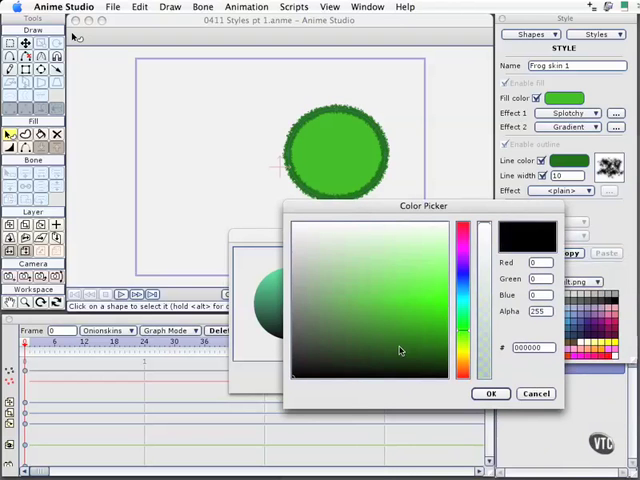
click(491, 393)
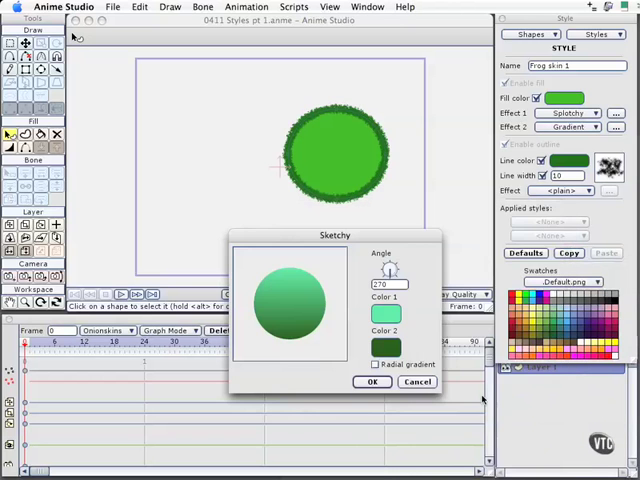
click(371, 382)
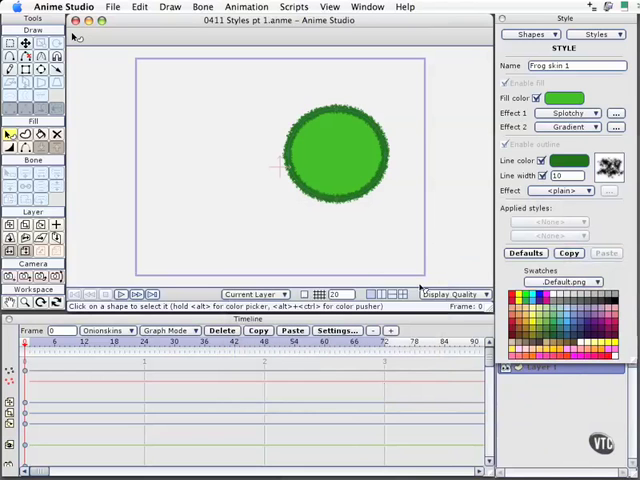
mouse_move(420, 123)
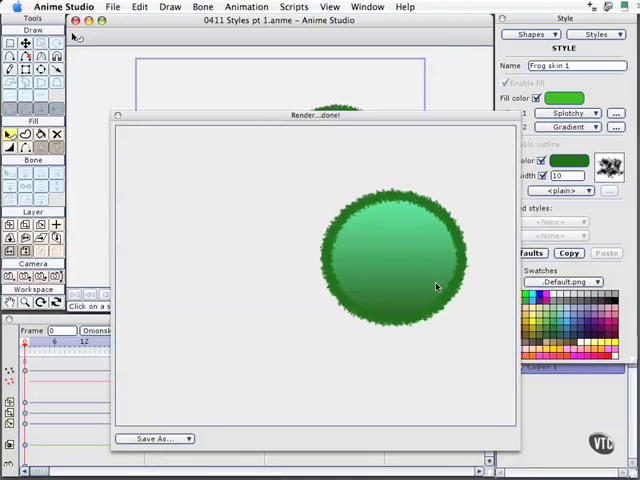
mouse_move(416, 272)
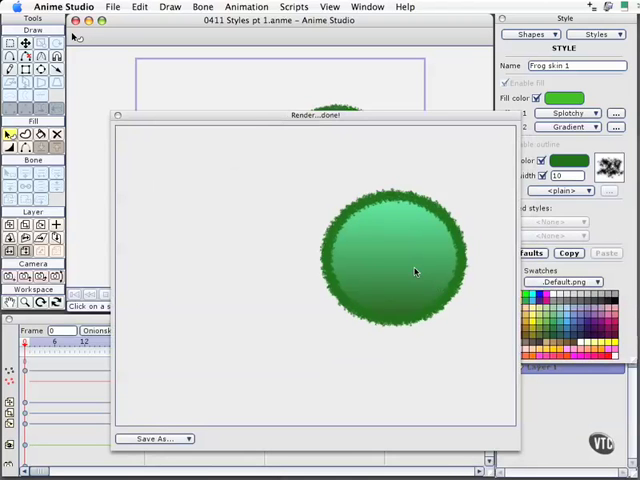
mouse_move(224, 151)
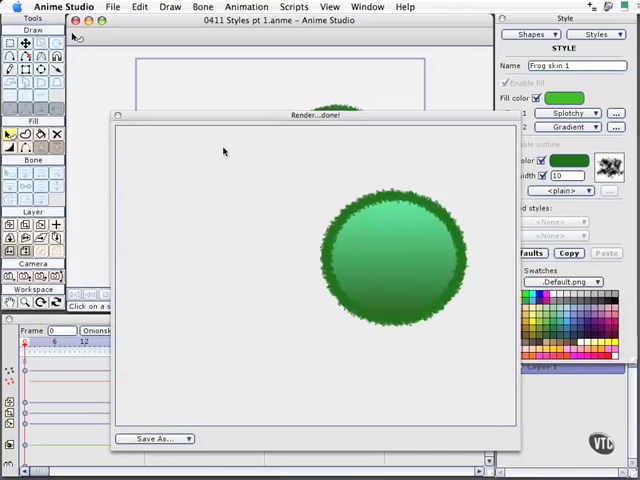
mouse_move(120, 120)
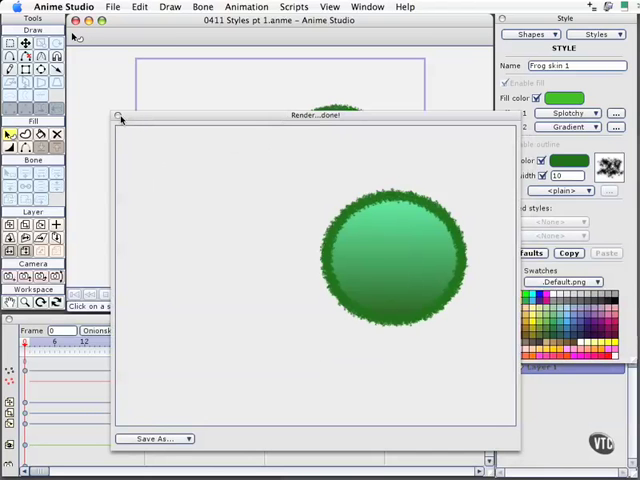